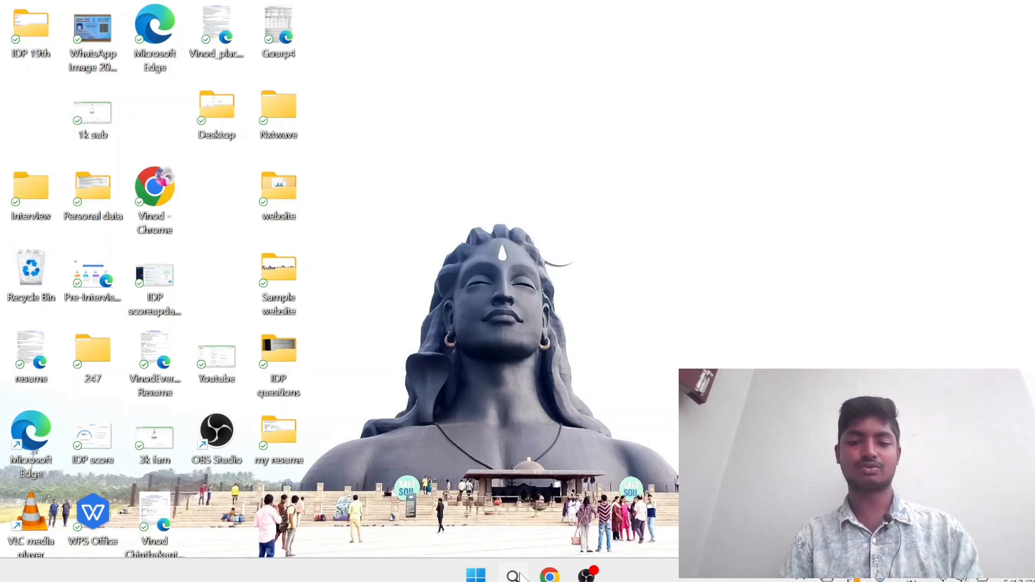
Step: Launch Visual Studio Code from Windows Search
{"action": "type", "text": "va"}
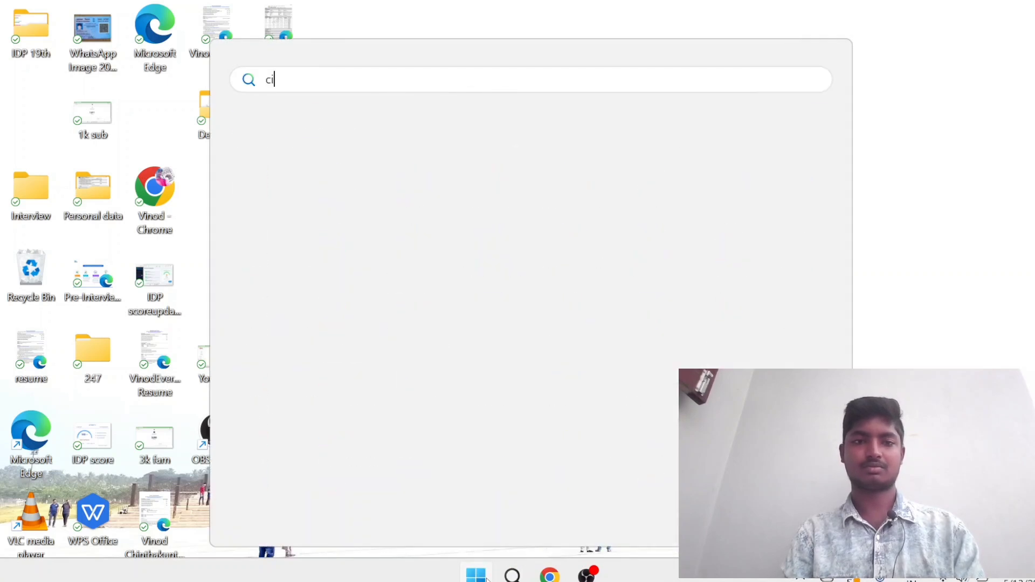
{"action": "type", "text": "visual Studio Code"}
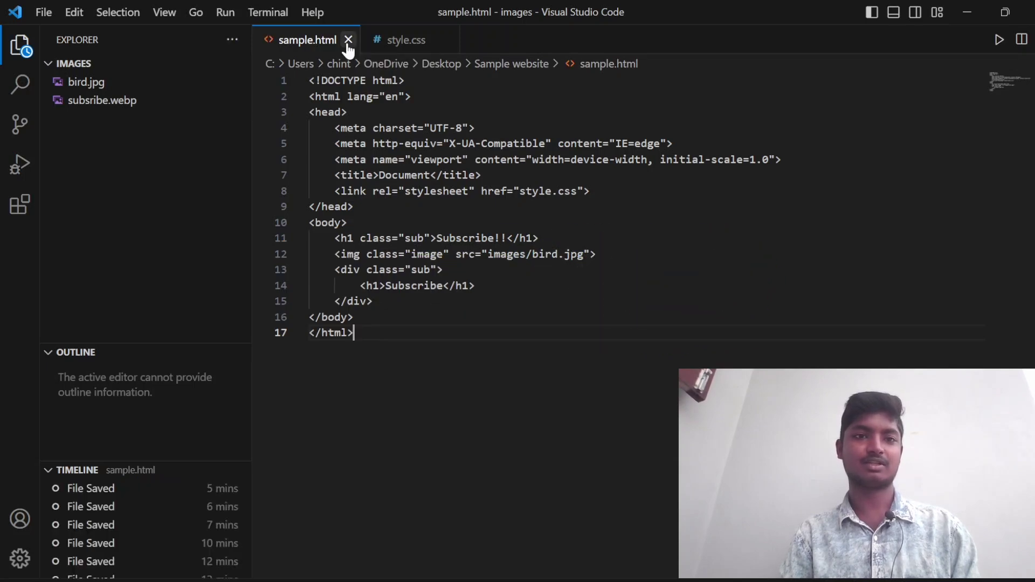
Step: Close sample.html and style.css, leaving only the Welcome page
{"action": "left_click", "coordinate": [348, 40]}
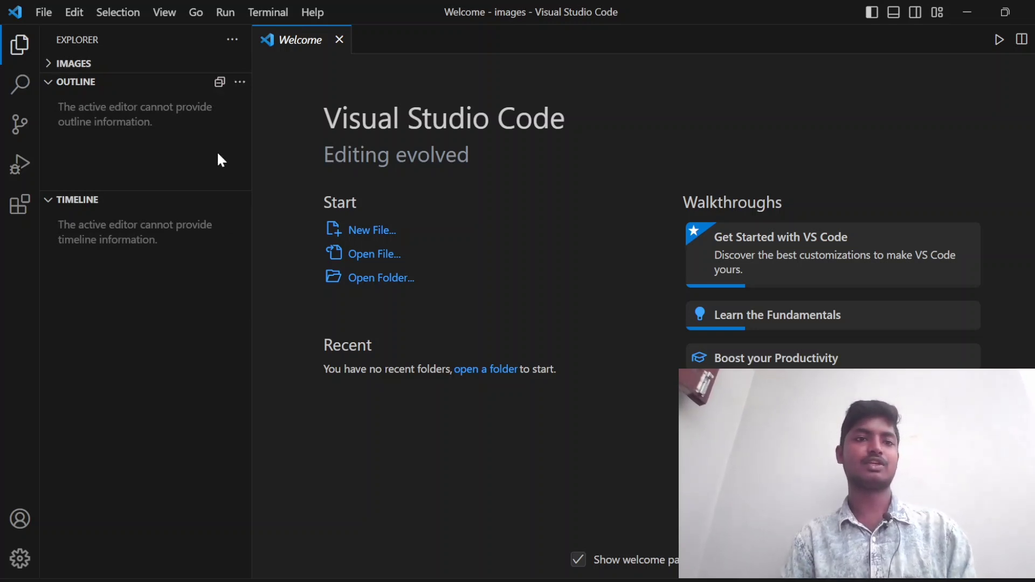
Step: Create a new untitled text file with 'title.html' typed on its first line
{"action": "left_click", "coordinate": [43, 12]}
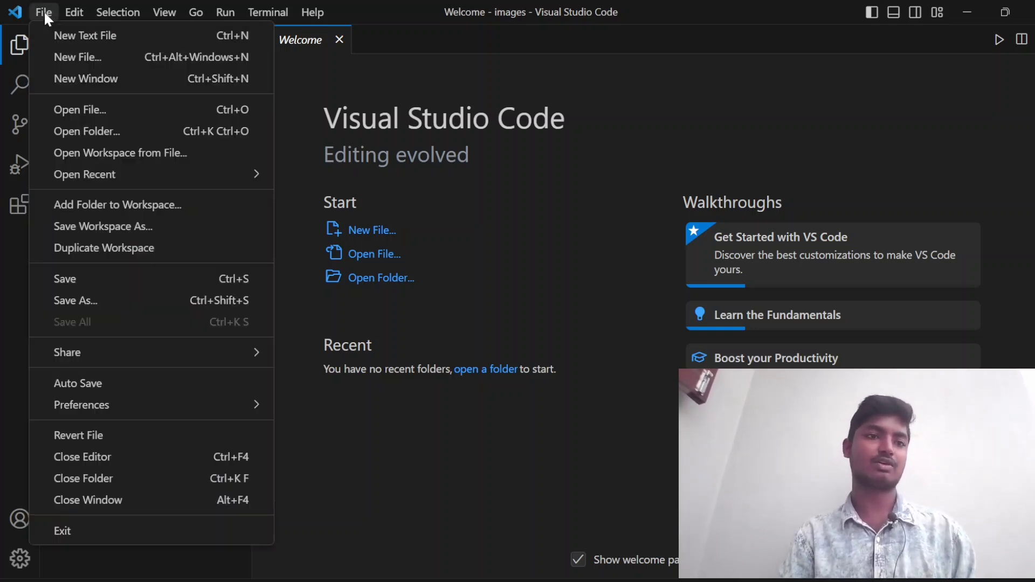
{"action": "mouse_move", "coordinate": [84, 35]}
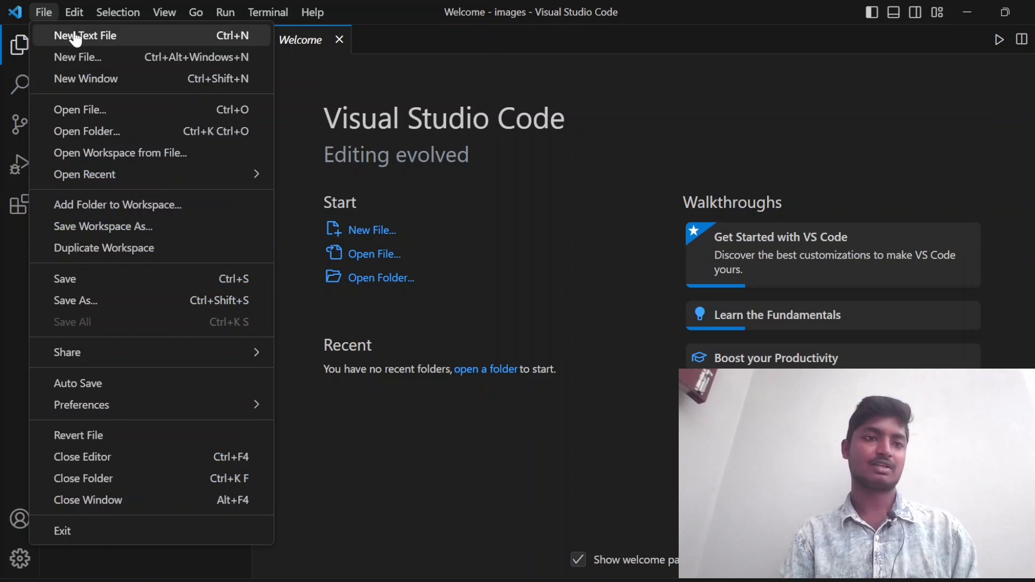
{"action": "left_click", "coordinate": [86, 35]}
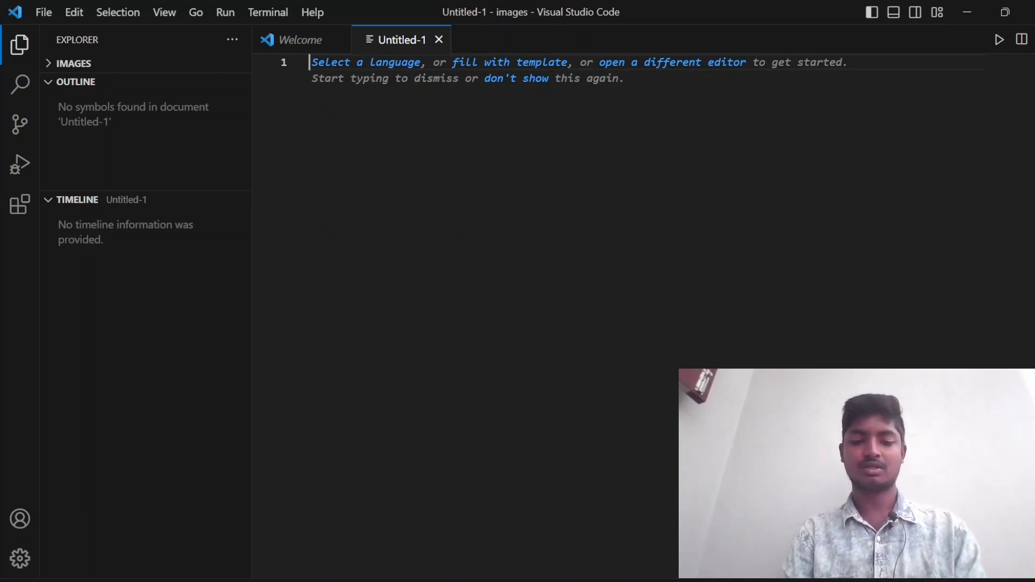
{"action": "type", "text": "title.h"}
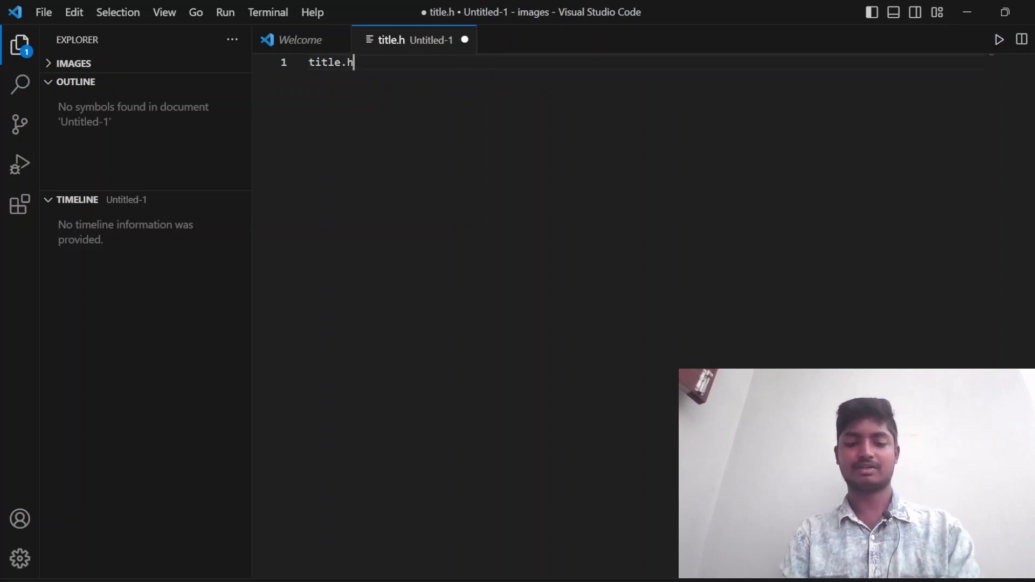
{"action": "type", "text": "ml"}
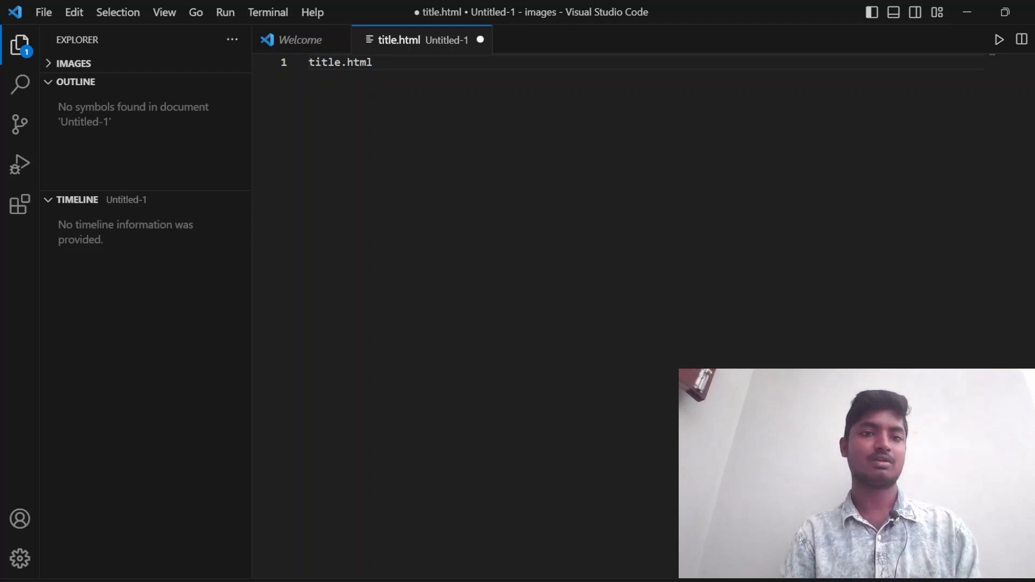
{"action": "left_click", "coordinate": [43, 12]}
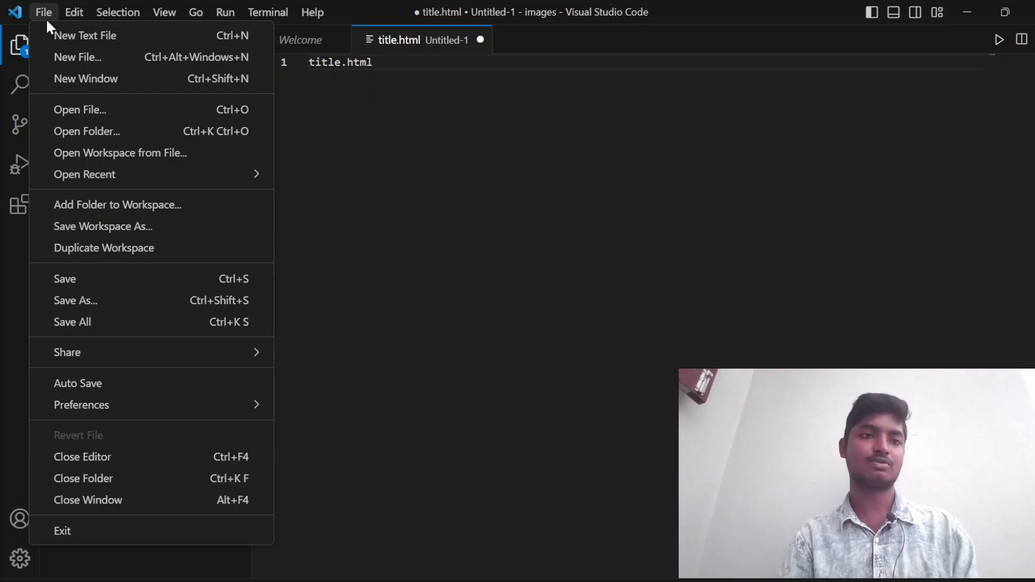
{"action": "mouse_move", "coordinate": [172, 302]}
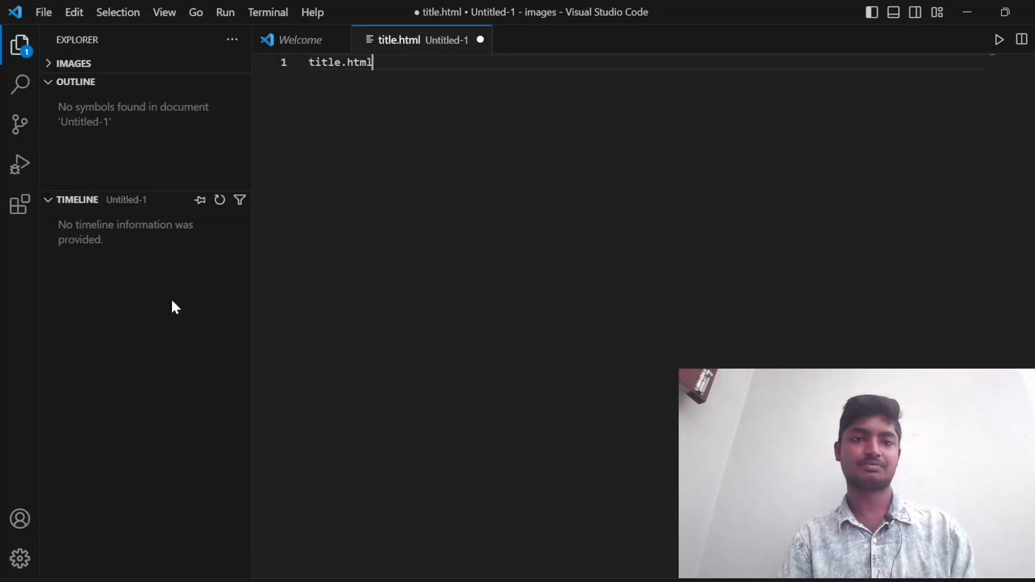
Step: From the Save dialog, create a new folder named webx on the Desktop
{"action": "key", "text": "ctrl+s"}
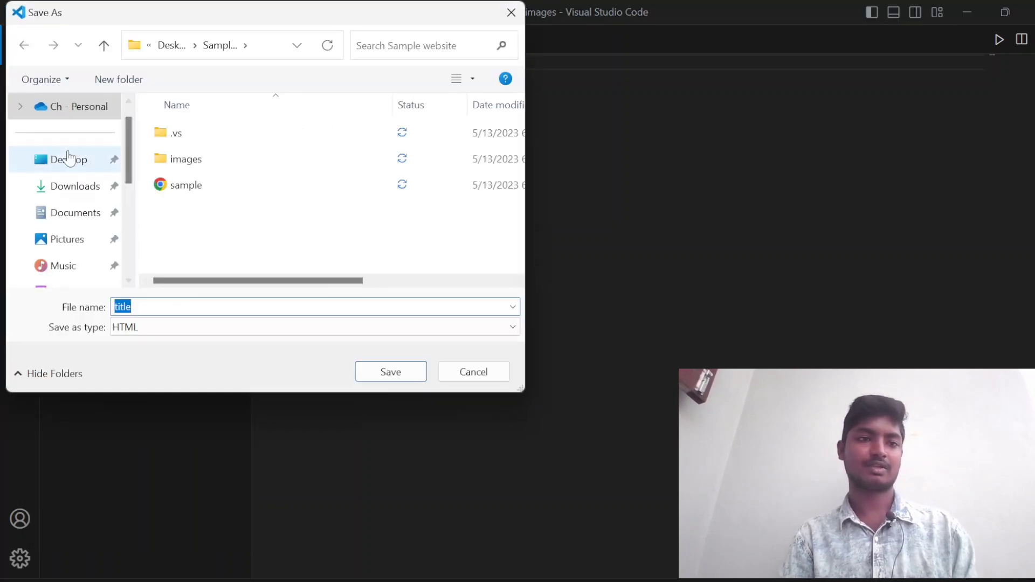
{"action": "left_click", "coordinate": [67, 160]}
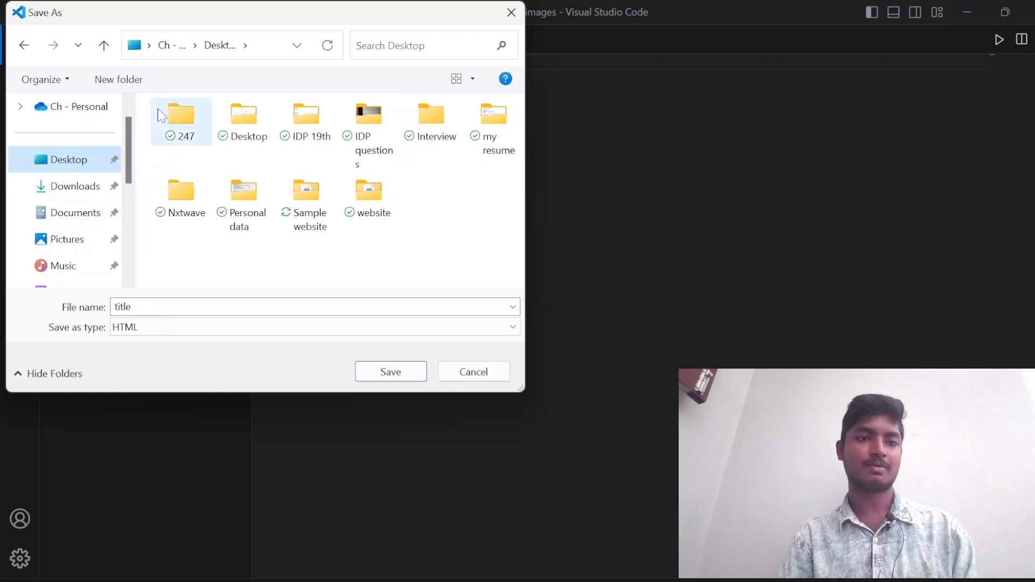
{"action": "left_click", "coordinate": [118, 79]}
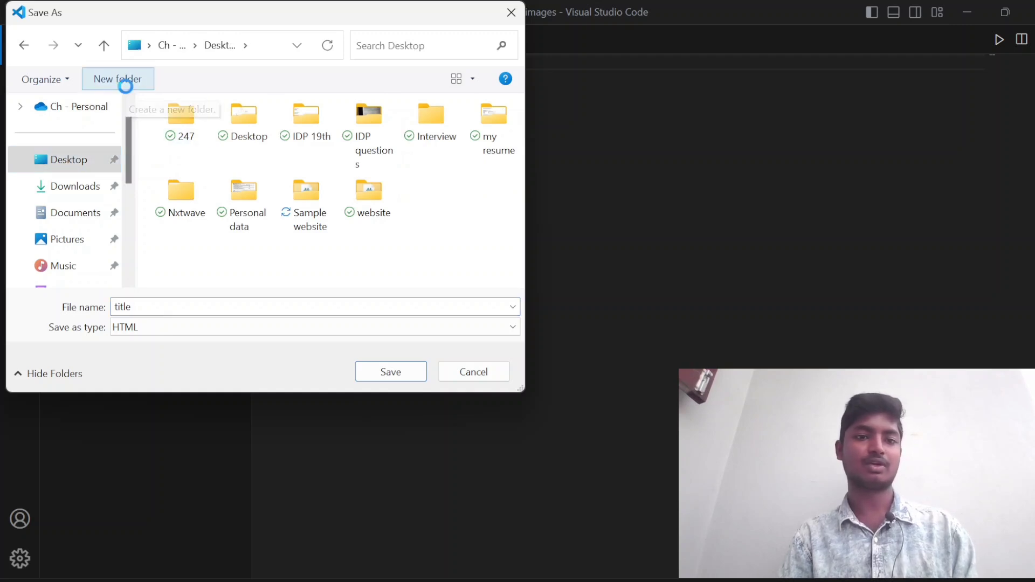
{"action": "left_click", "coordinate": [117, 79]}
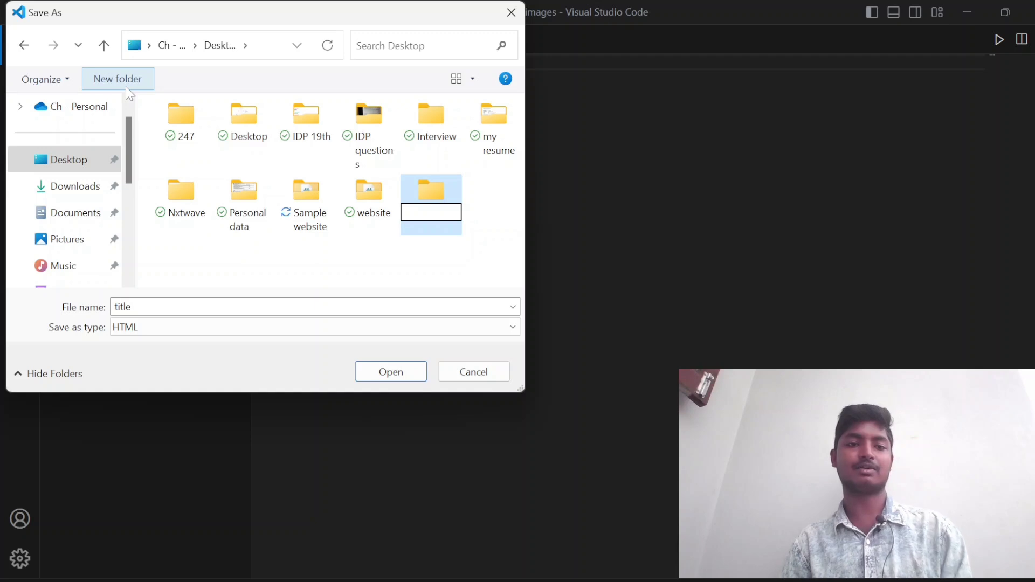
{"action": "left_click", "coordinate": [431, 212]}
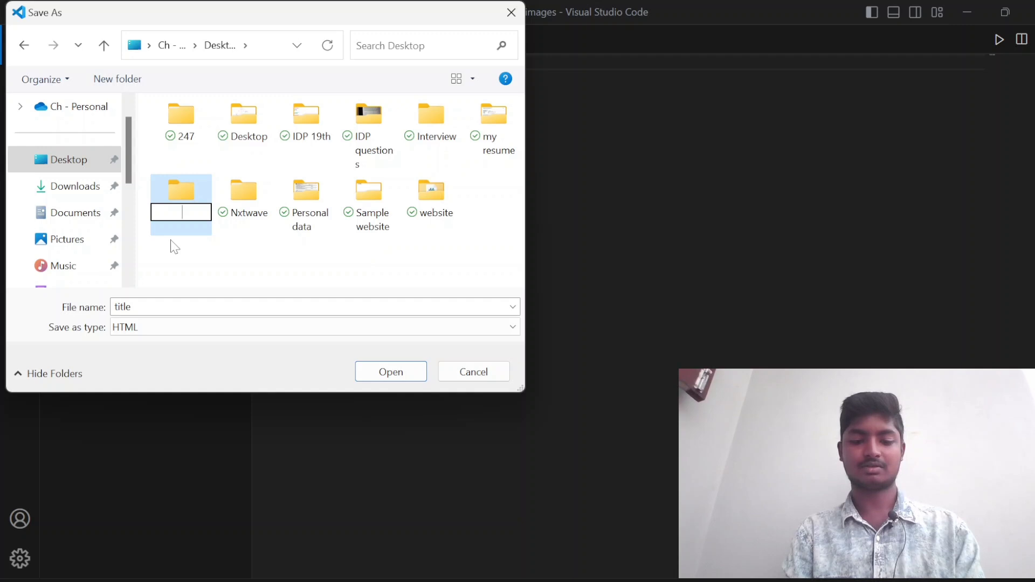
{"action": "type", "text": "web"}
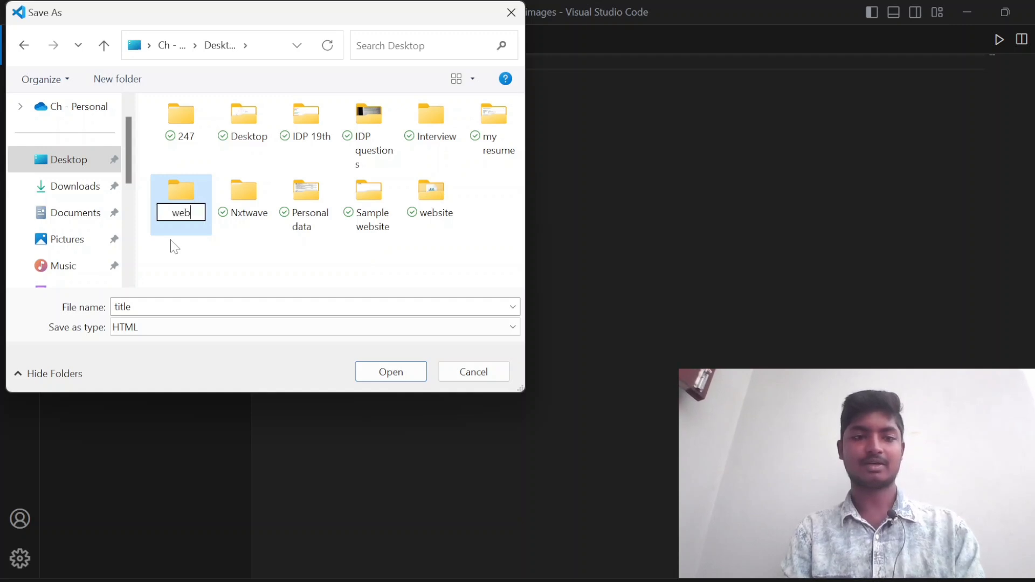
{"action": "type", "text": "x"}
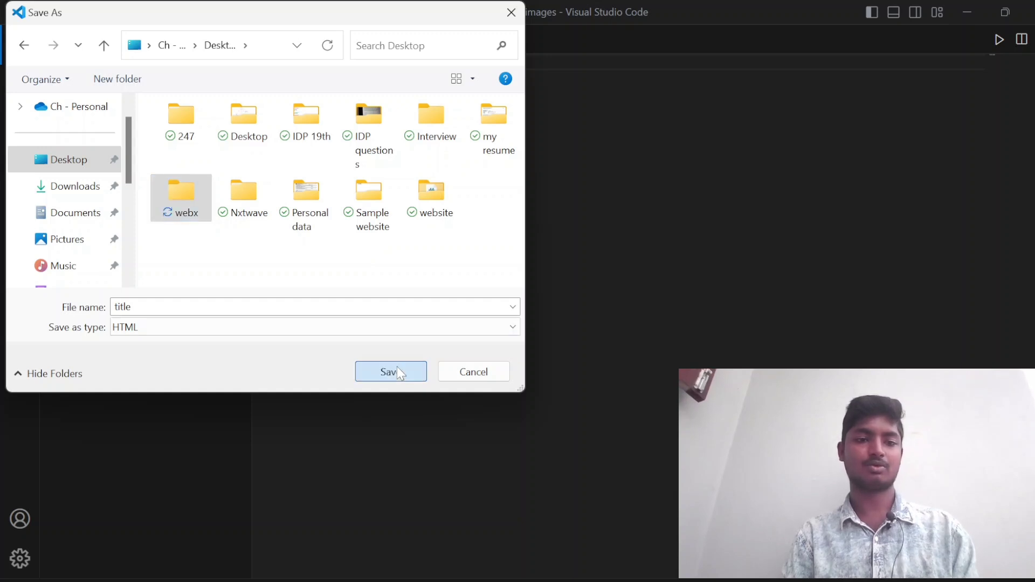
Step: Save the file as title.html inside the webx folder
{"action": "double_click", "coordinate": [180, 192]}
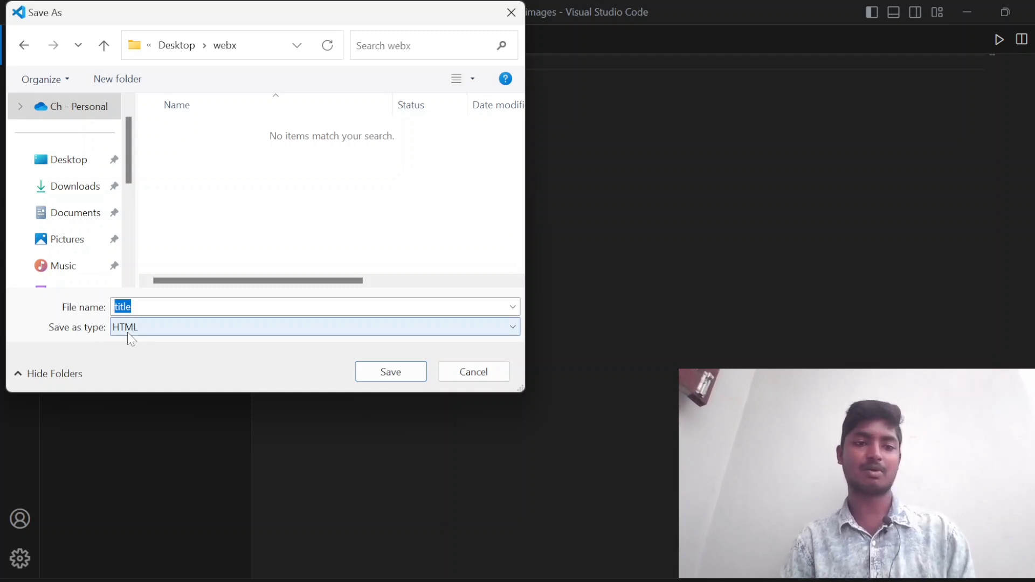
{"action": "left_click", "coordinate": [391, 371]}
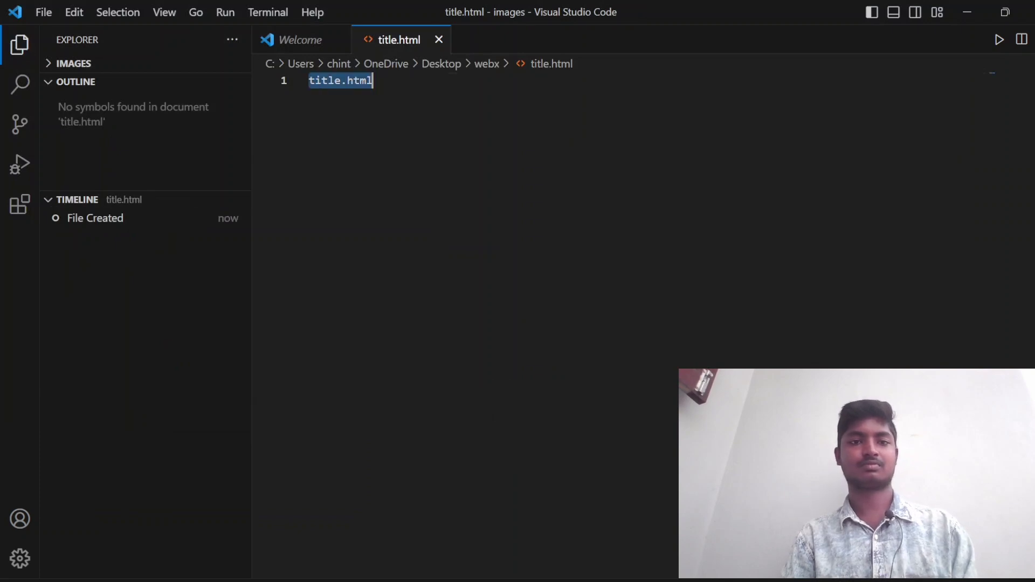
Step: Replace the placeholder with an html skeleton containing head and body elements
{"action": "key", "text": "Delete"}
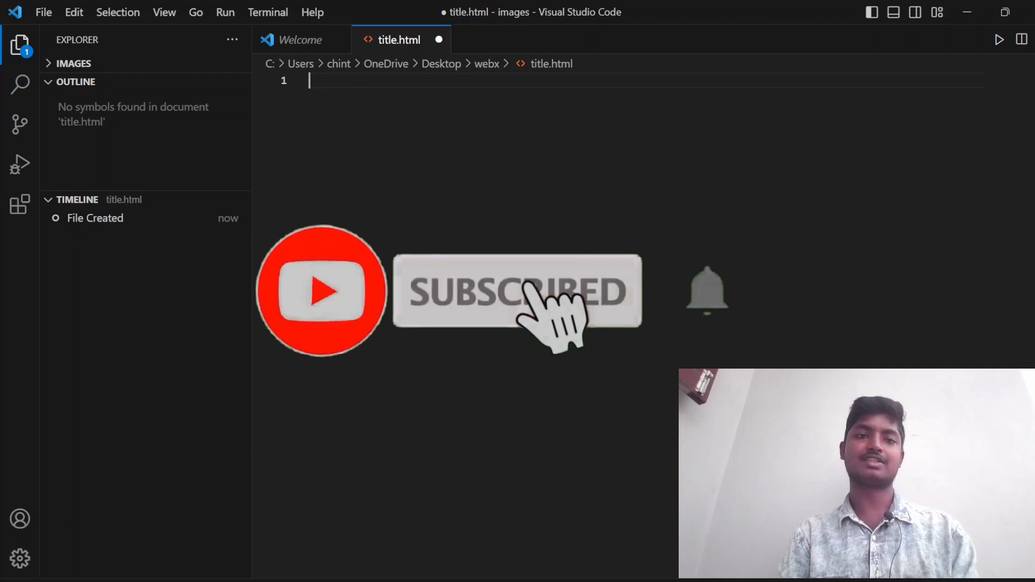
{"action": "type", "text": "<html>"}
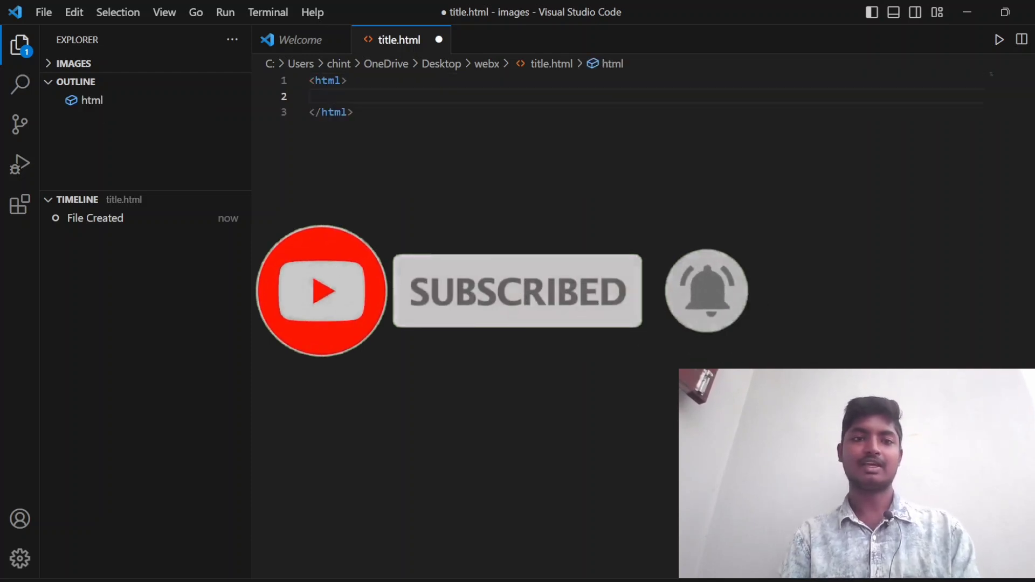
{"action": "type", "text": "<"}
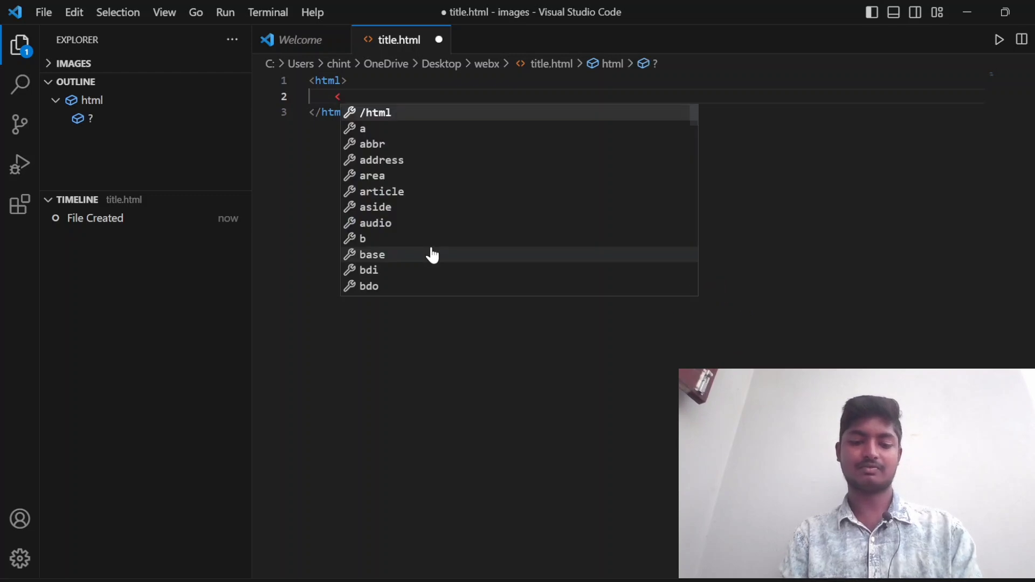
{"action": "type", "text": "head></head>"}
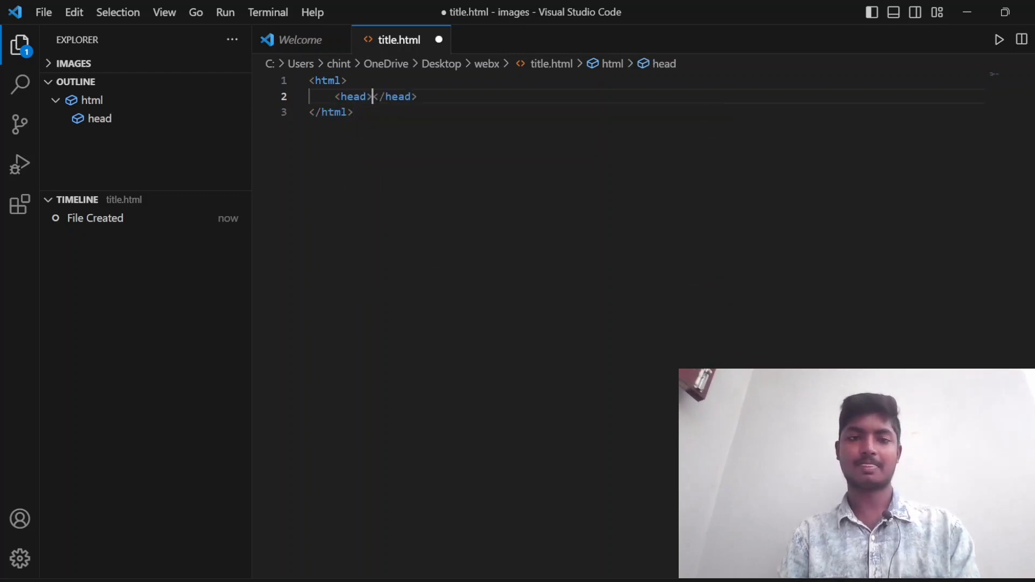
{"action": "key", "text": "Enter"}
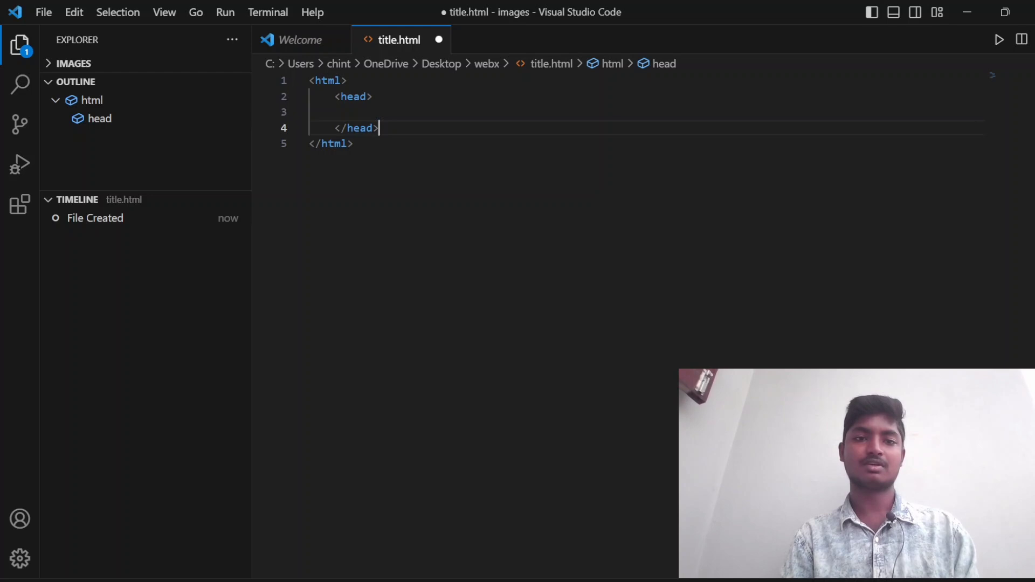
{"action": "key", "text": "Enter"}
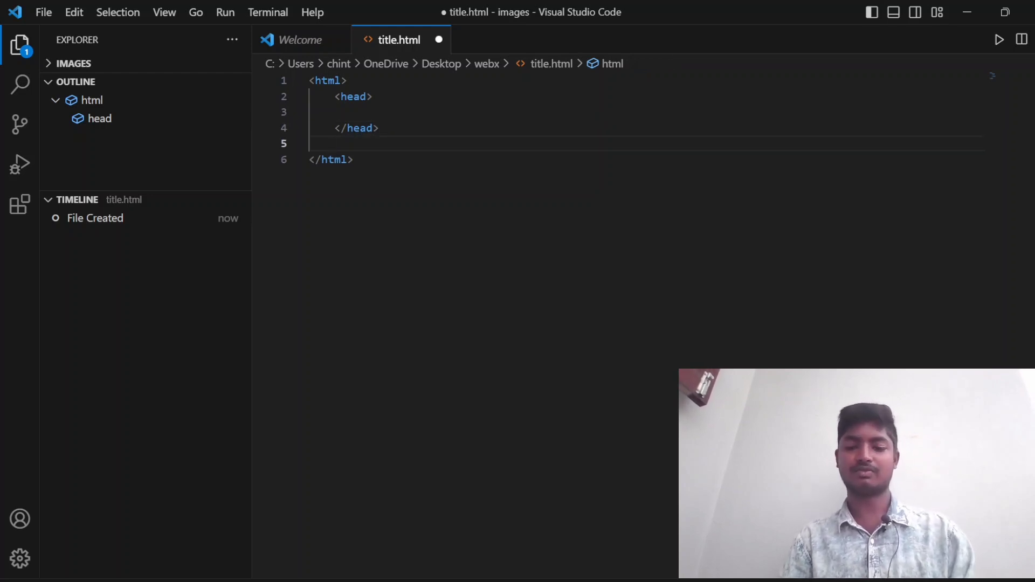
{"action": "type", "text": "<body>"}
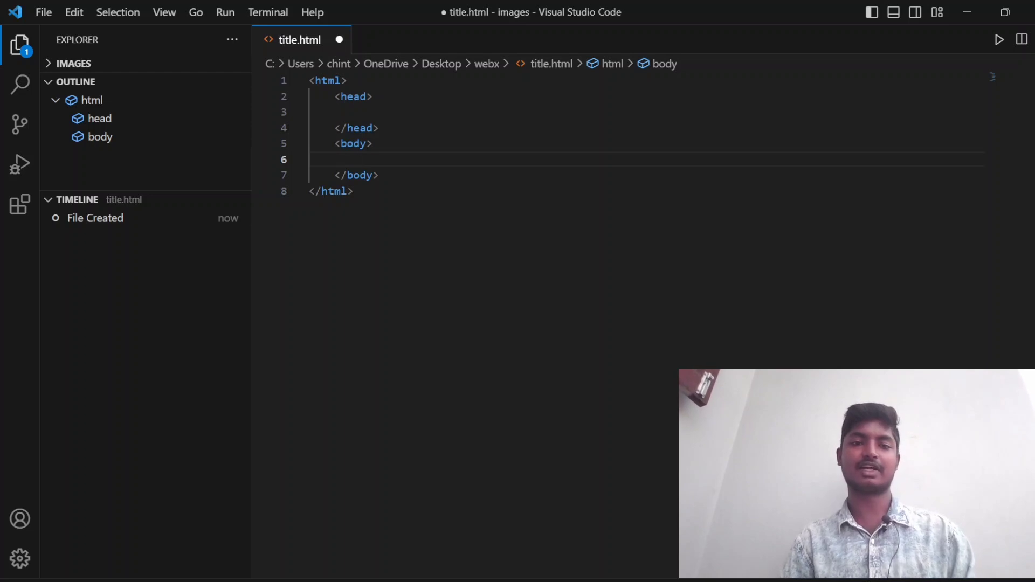
Step: Add an h1 reading 'Hello world!!' in the body and minimize VS Code to the desktop
{"action": "type", "text": "<h1>Hello world</h1>"}
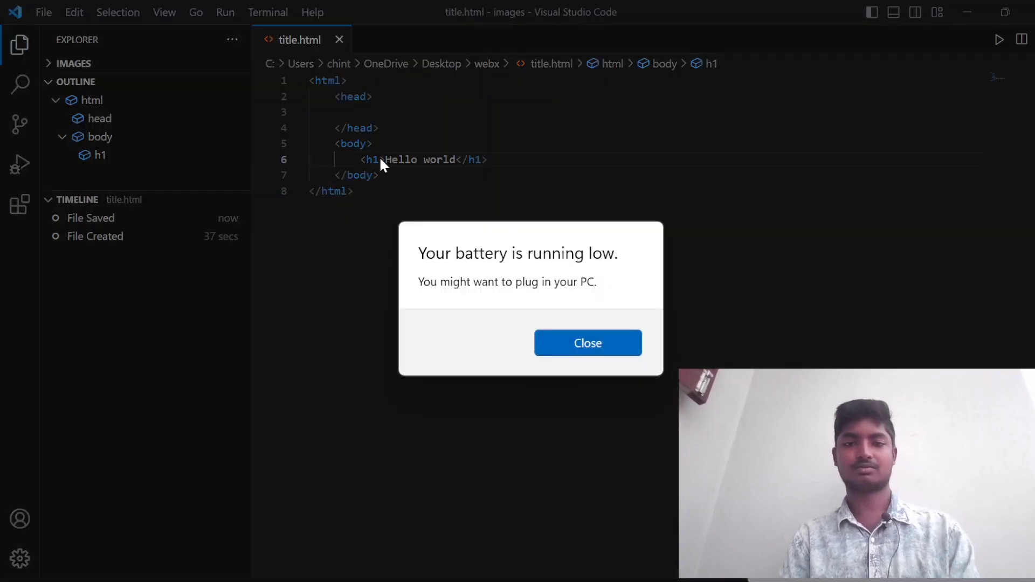
{"action": "left_click", "coordinate": [587, 343]}
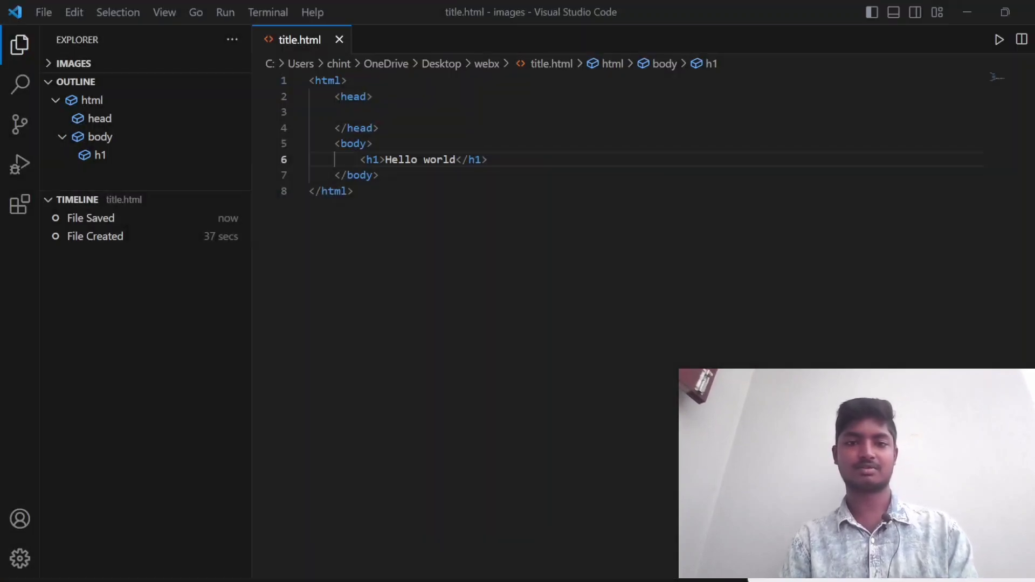
{"action": "type", "text": "!!"}
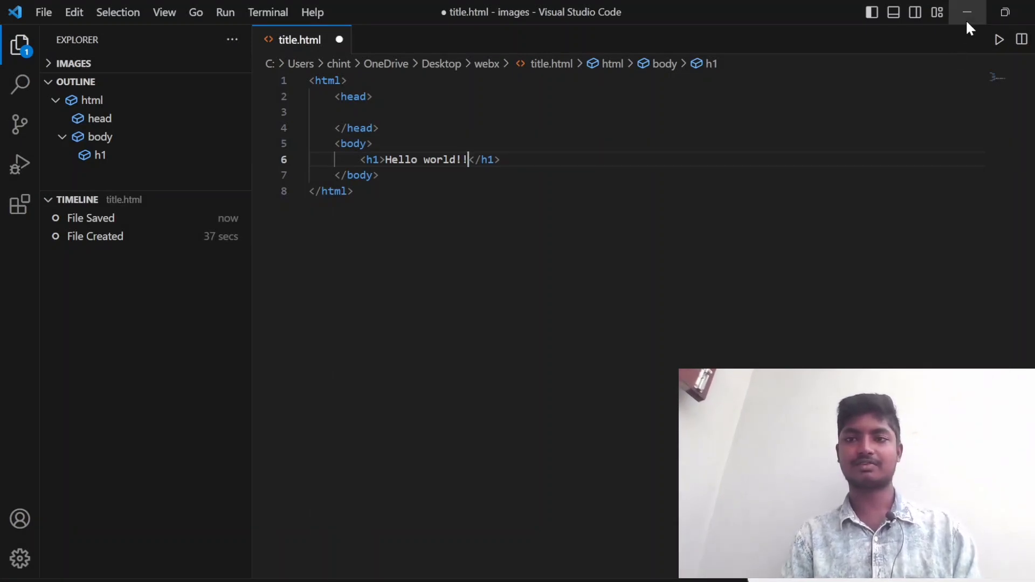
{"action": "left_click", "coordinate": [968, 12]}
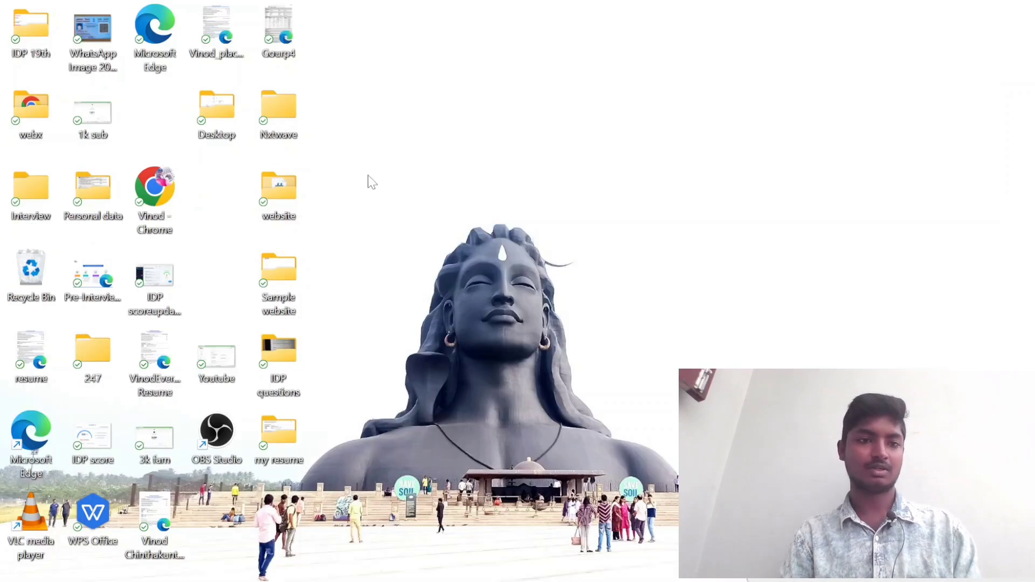
Step: Move the webx folder on the desktop, open it and open the title page
{"action": "left_click_drag", "start_coordinate": [30, 106], "coordinate": [534, 172]}
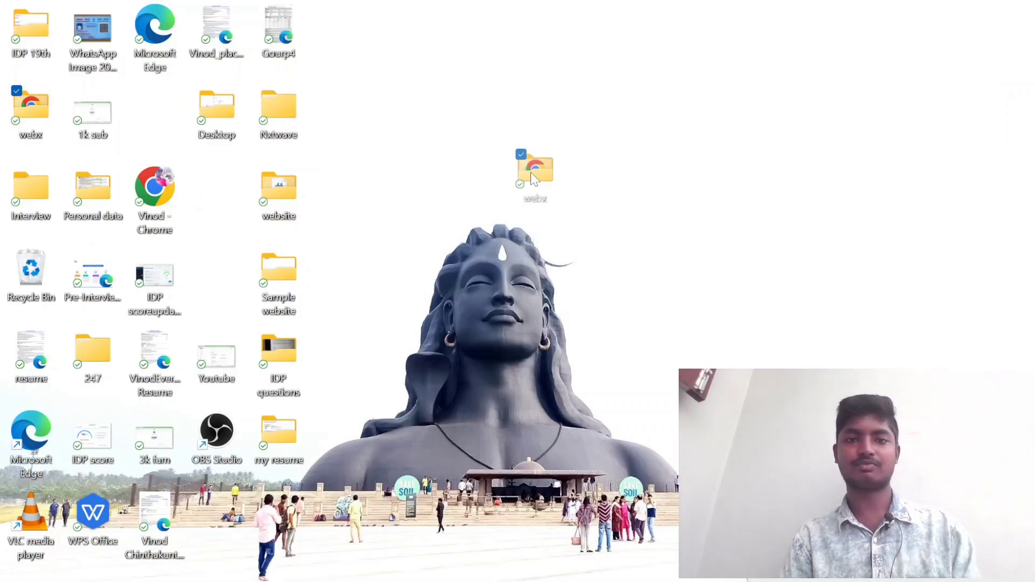
{"action": "left_click_drag", "start_coordinate": [535, 172], "coordinate": [712, 109]}
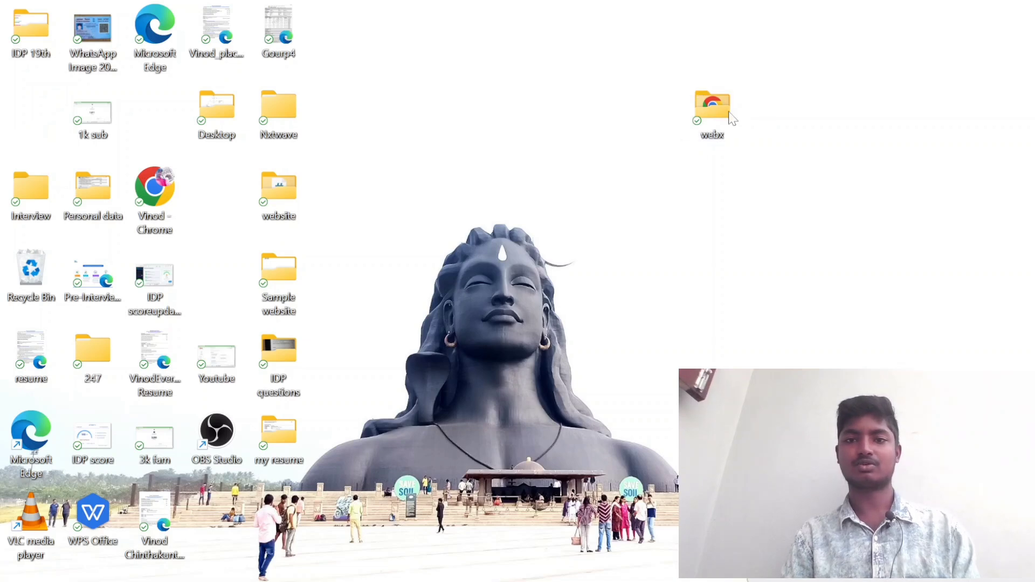
{"action": "left_click", "coordinate": [711, 109]}
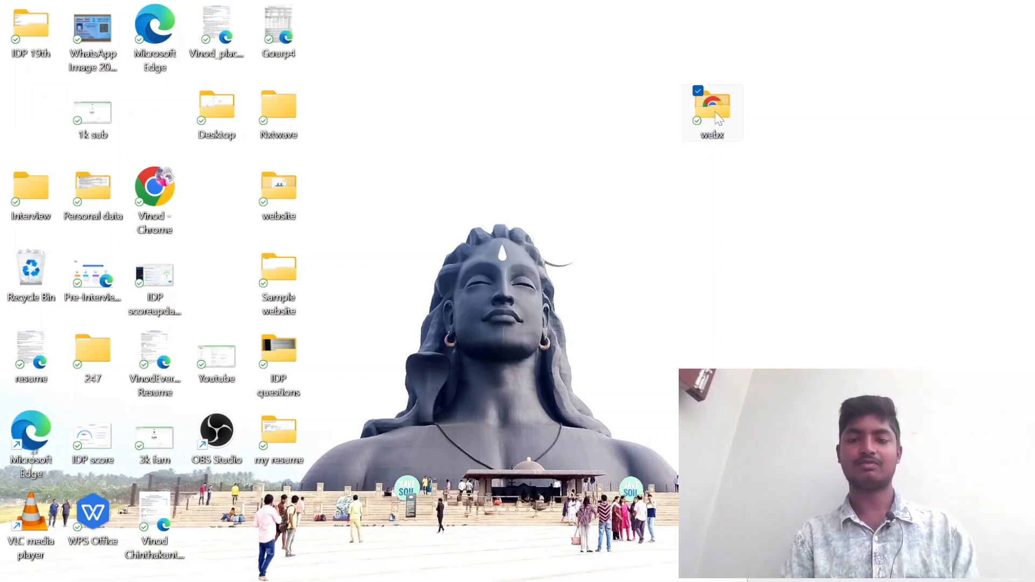
{"action": "double_click", "coordinate": [712, 110]}
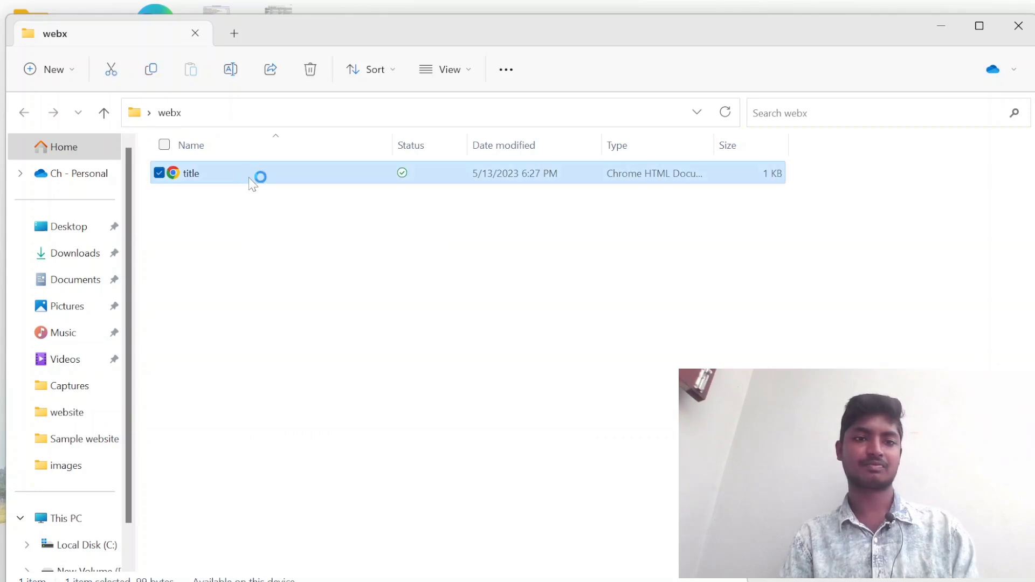
{"action": "double_click", "coordinate": [192, 172]}
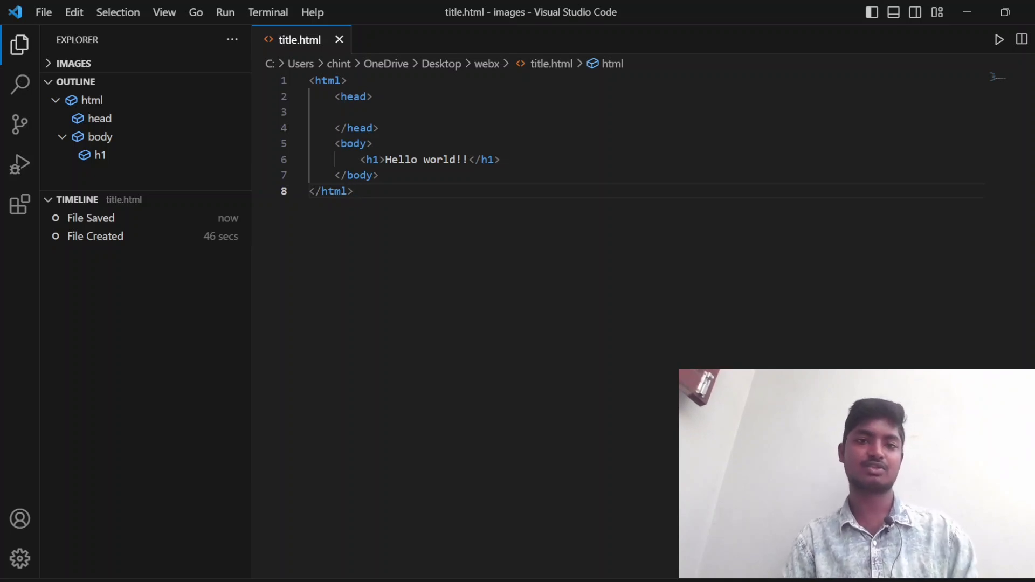
Step: Replace all the code with an Emmet '!' HTML boilerplate
{"action": "key", "text": "ctrl+a"}
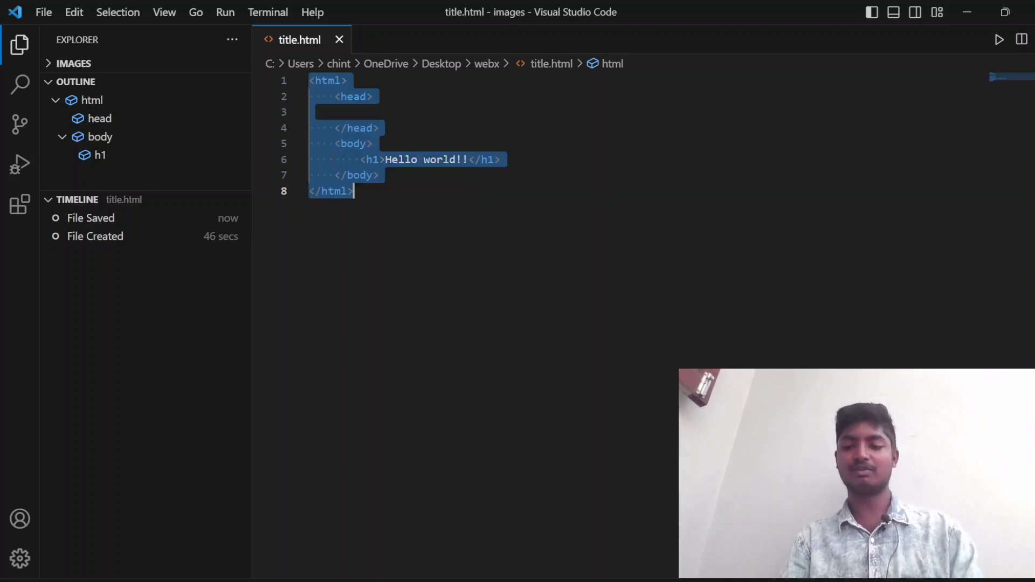
{"action": "key", "text": "Delete"}
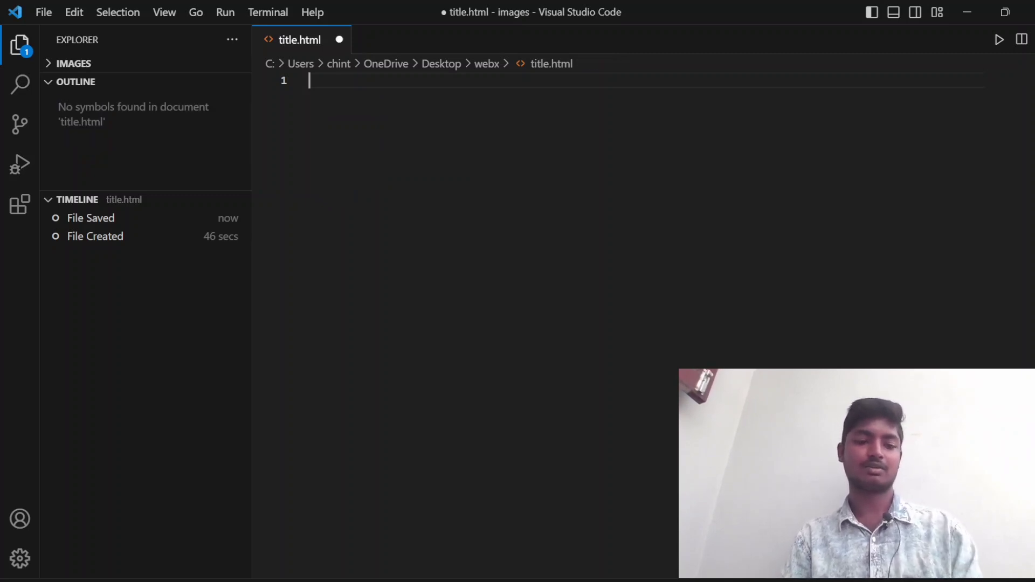
{"action": "type", "text": "!"}
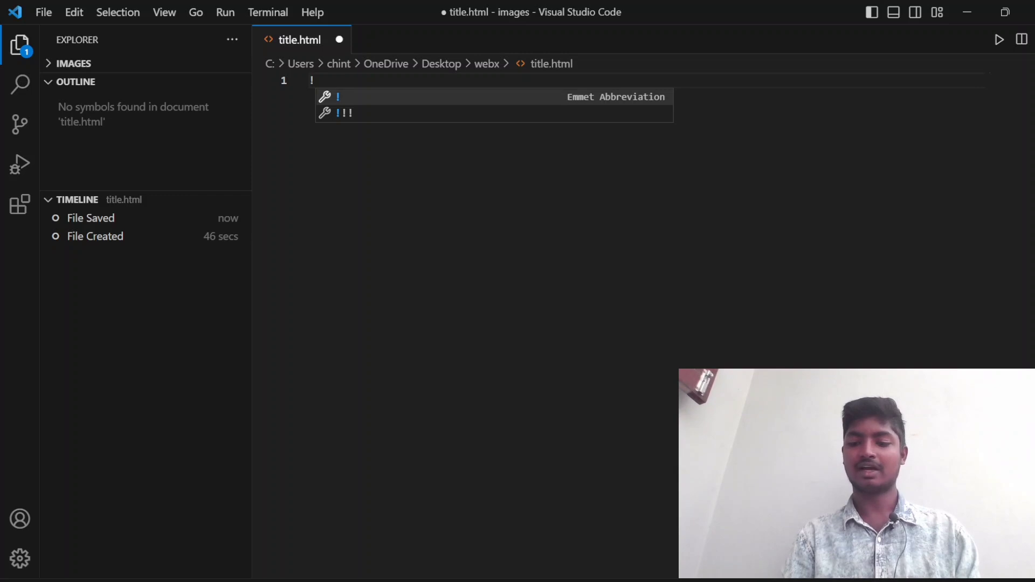
{"action": "key", "text": "Tab"}
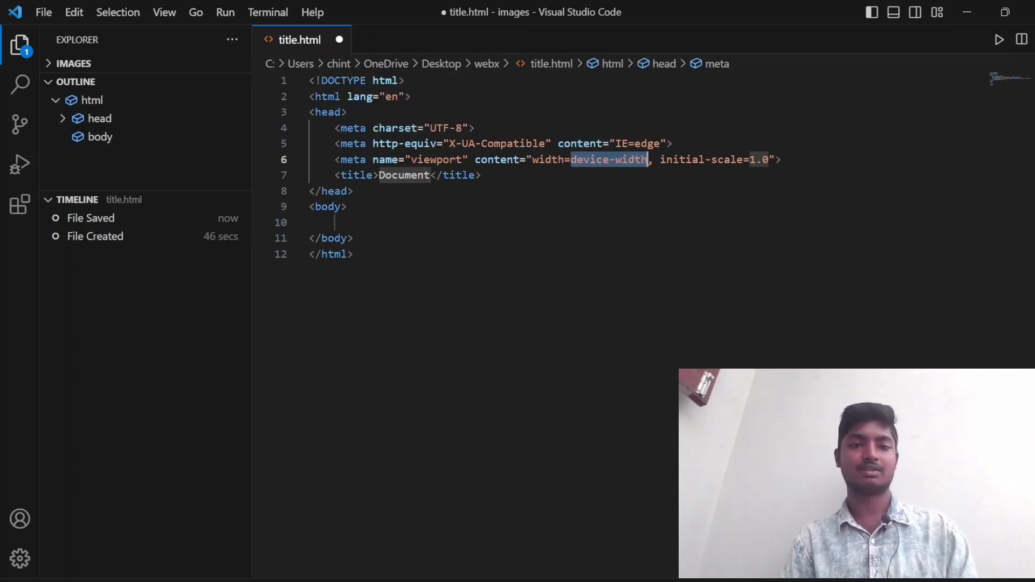
Step: Add an h1 reading 'Subscribe!!!' inside the body
{"action": "left_click", "coordinate": [316, 222]}
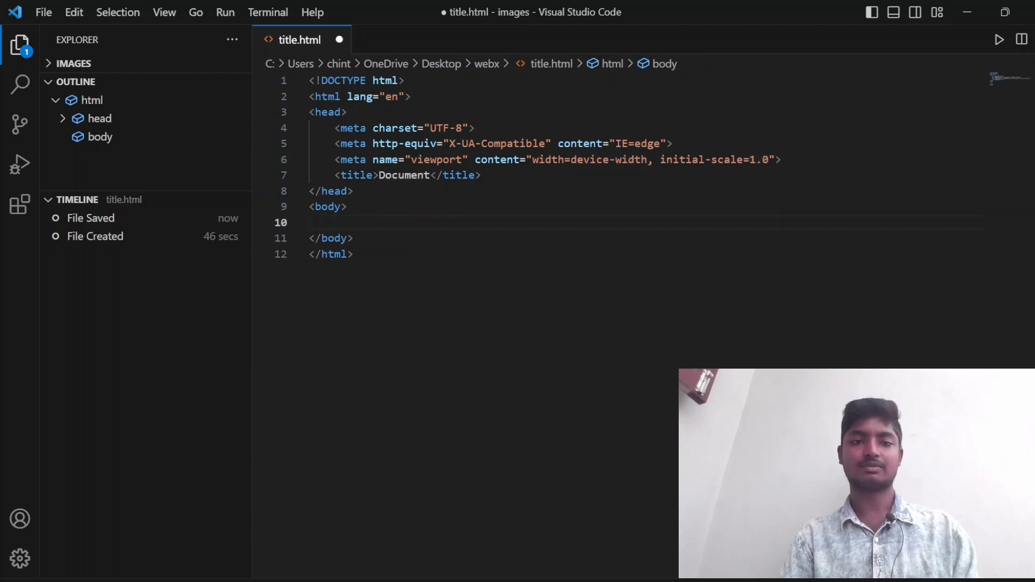
{"action": "type", "text": "<h1></h1>"}
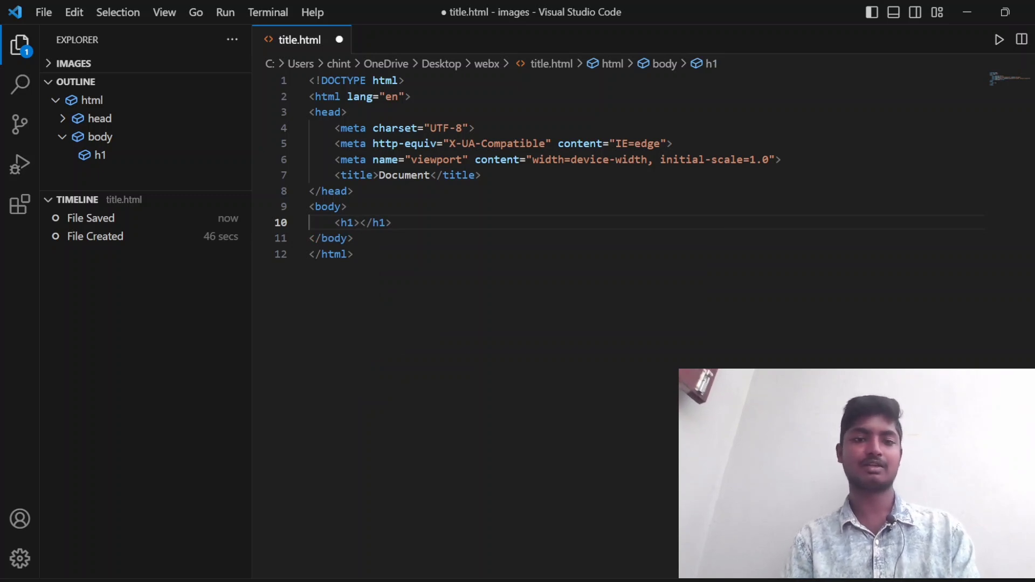
{"action": "type", "text": "S"}
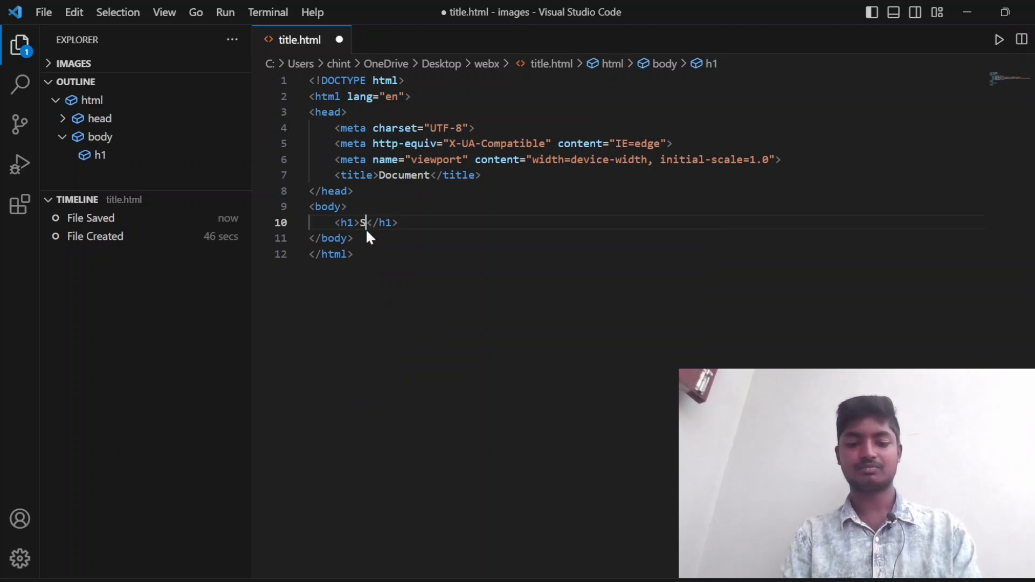
{"action": "type", "text": "ubscribe"}
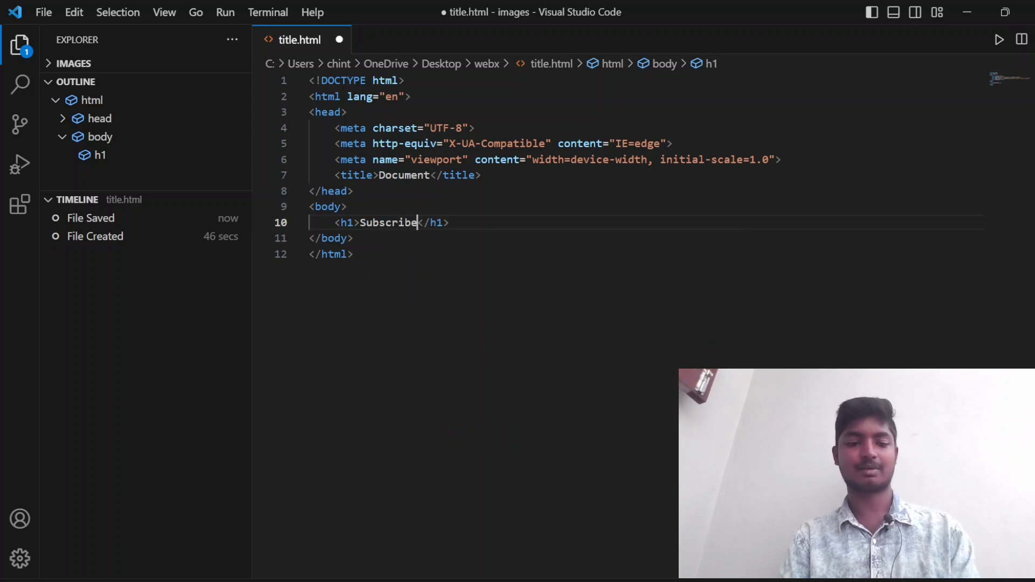
{"action": "type", "text": "!!!"}
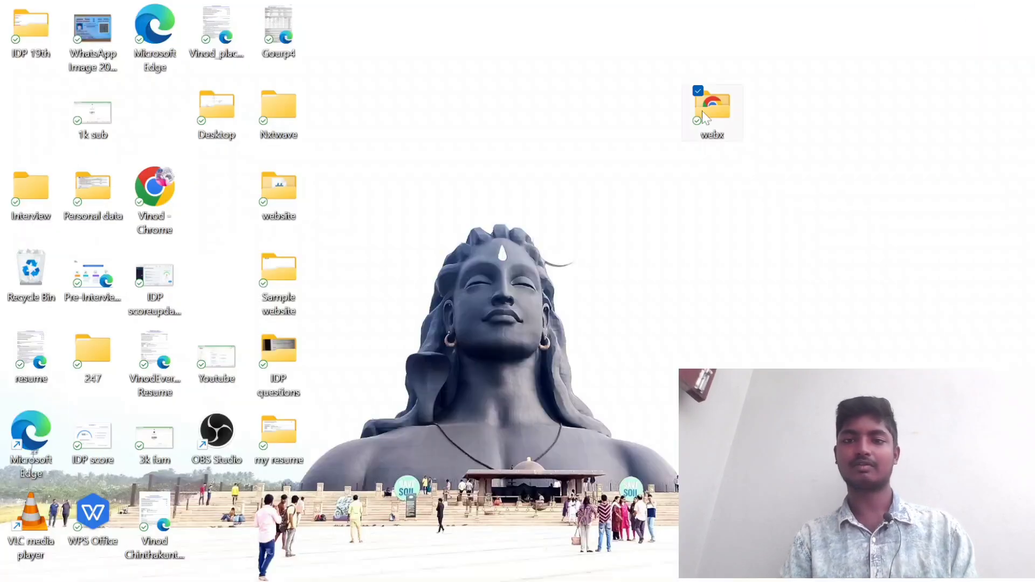
{"action": "mouse_move", "coordinate": [632, 87]}
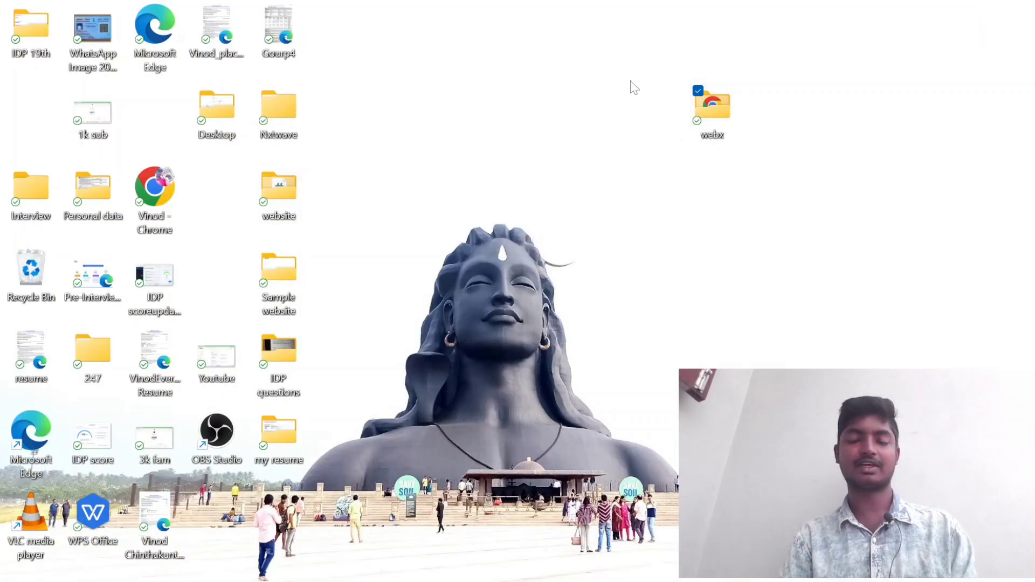
Step: Open title.html from the webx folder in Chrome to view the Subscribe!!! heading
{"action": "double_click", "coordinate": [711, 103]}
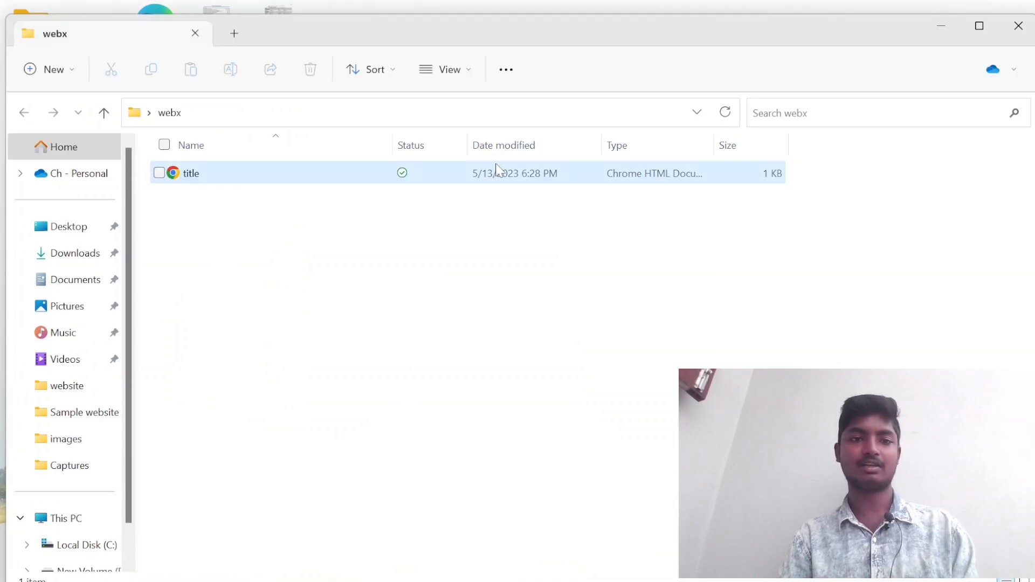
{"action": "double_click", "coordinate": [191, 173]}
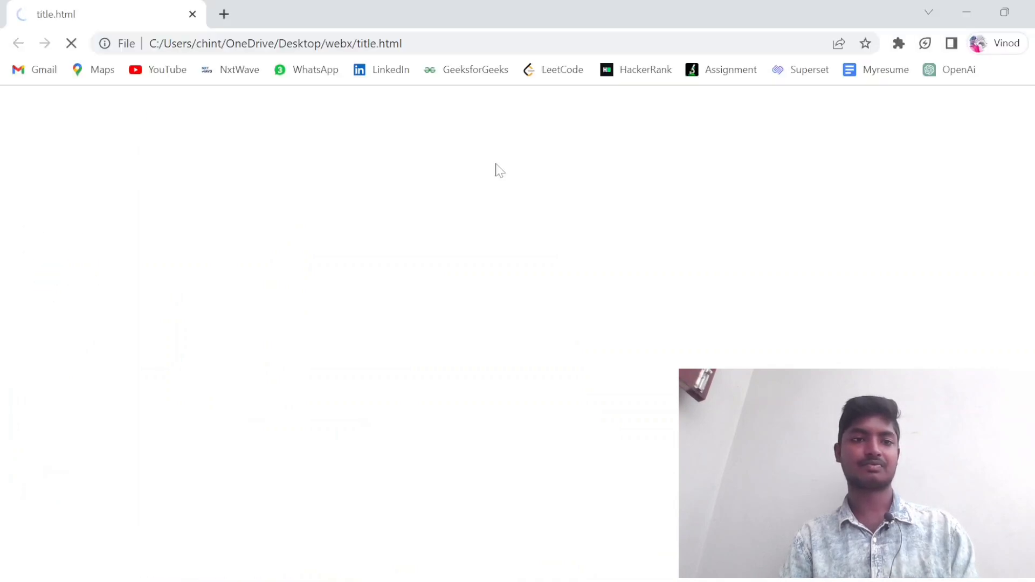
{"action": "left_click", "coordinate": [72, 43]}
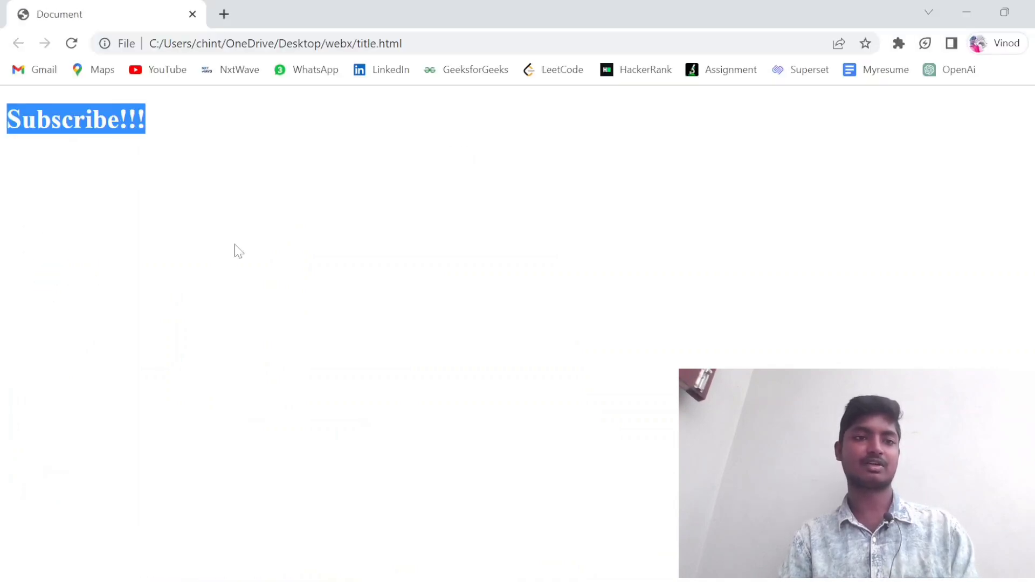